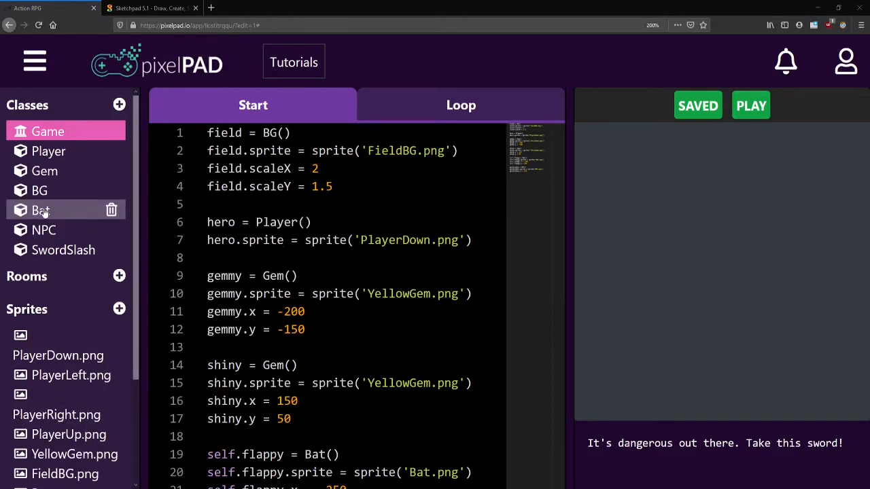
Step: Write Bat Loop comments '# Check for collision with SwordSlash' and '# destroy the Bat'
left_click(40, 210)
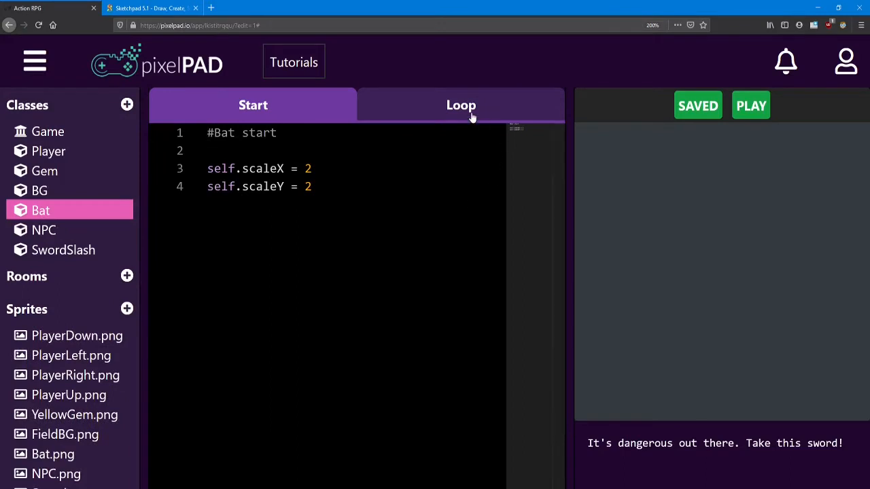
left_click(461, 105)
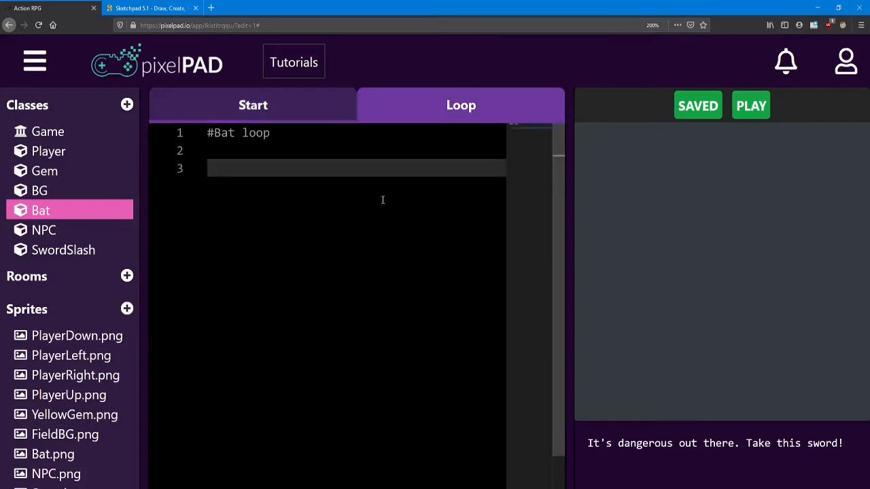
type("# Check")
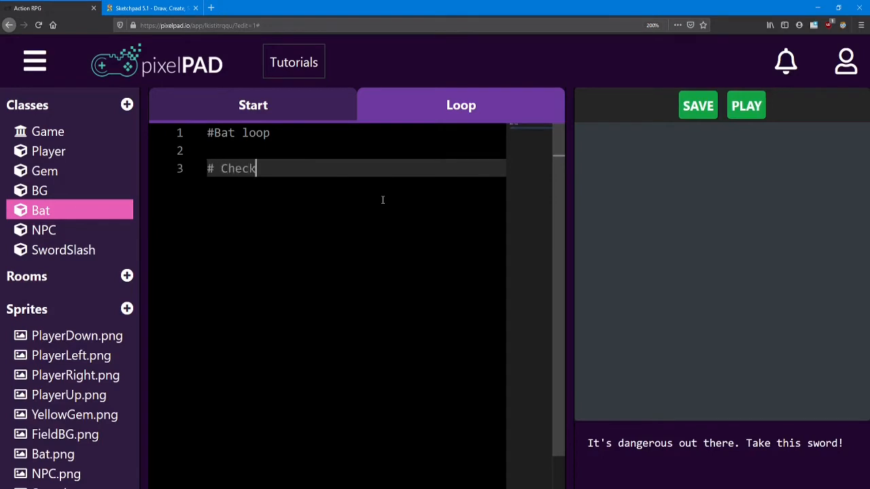
type("for collisio")
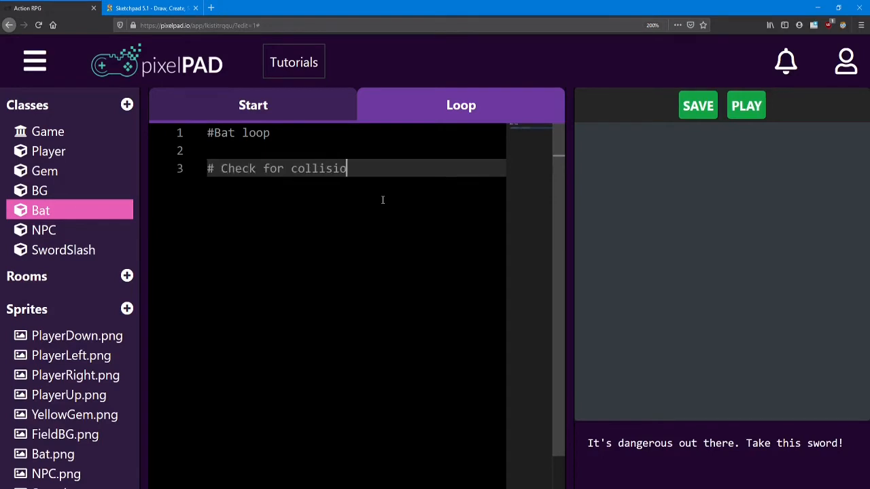
type("n with Sword")
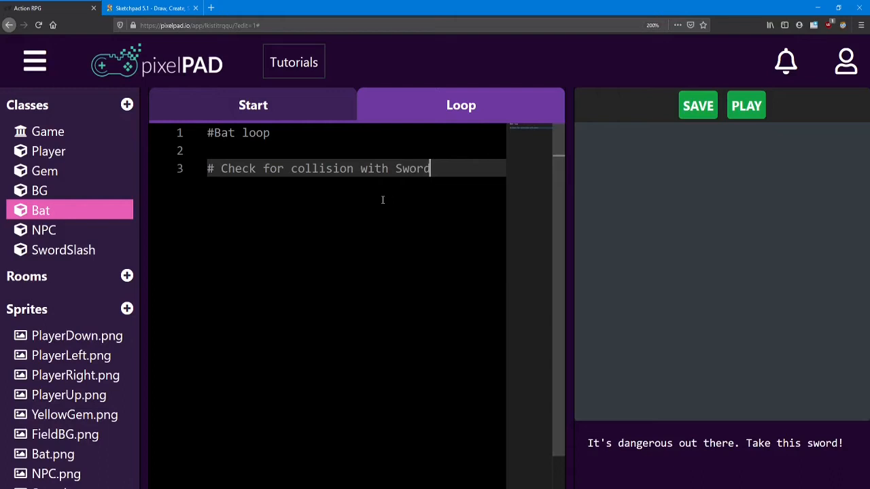
type("Slash")
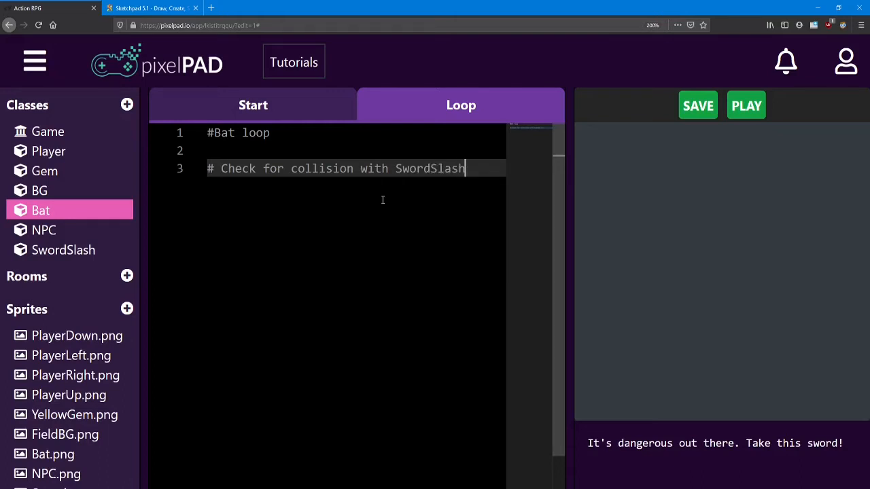
key("enter")
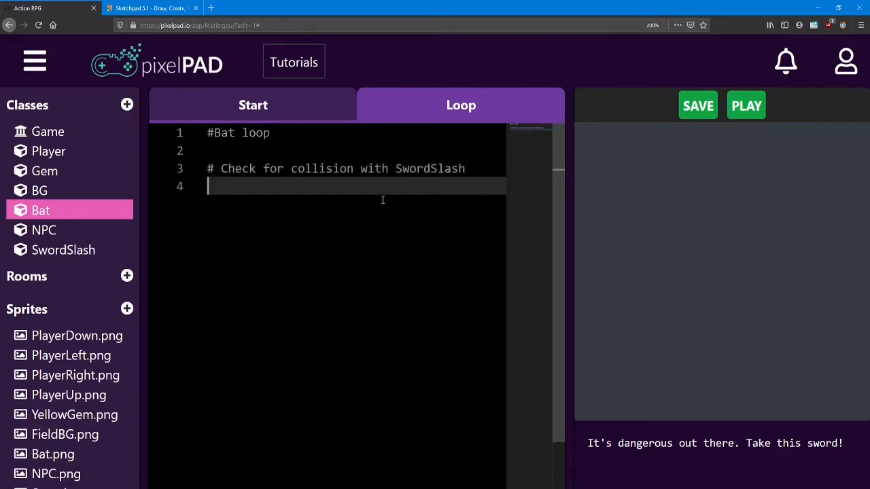
type("# destr")
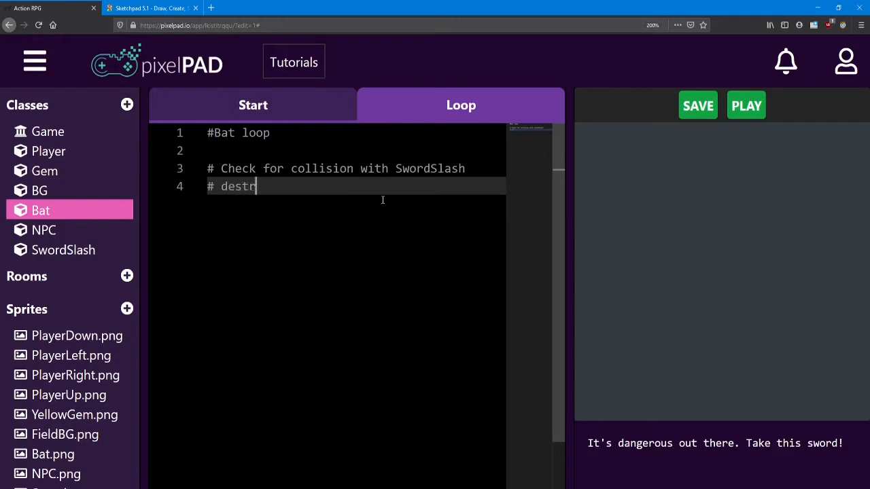
type("oy the Bat")
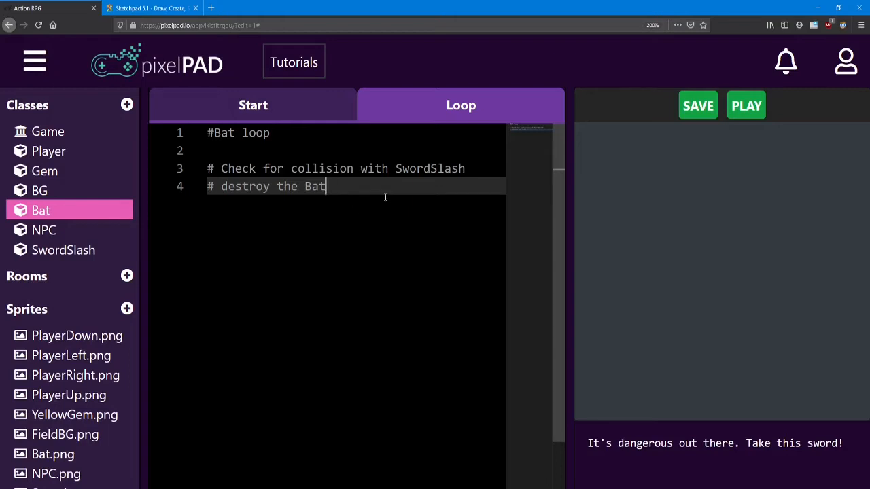
Step: Add '# direction right' and '# speed 2' comments under the Bat Start scale lines
left_click(253, 105)
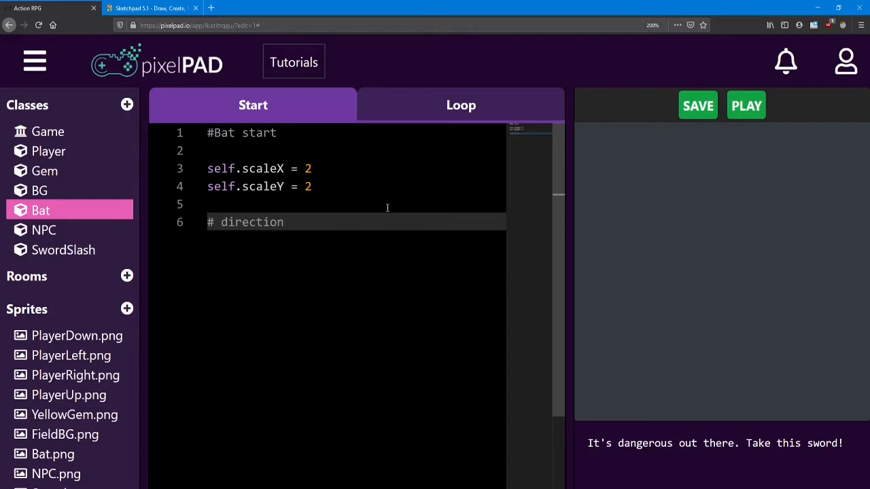
type("right")
type("#")
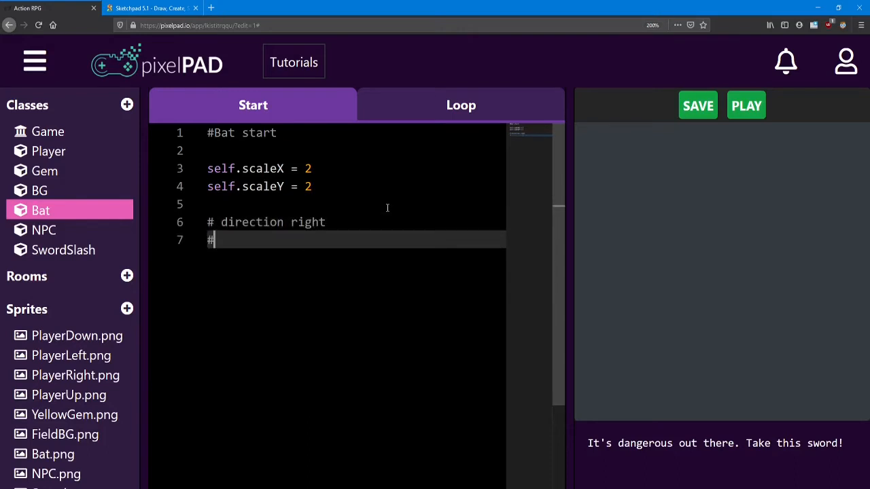
type("sp")
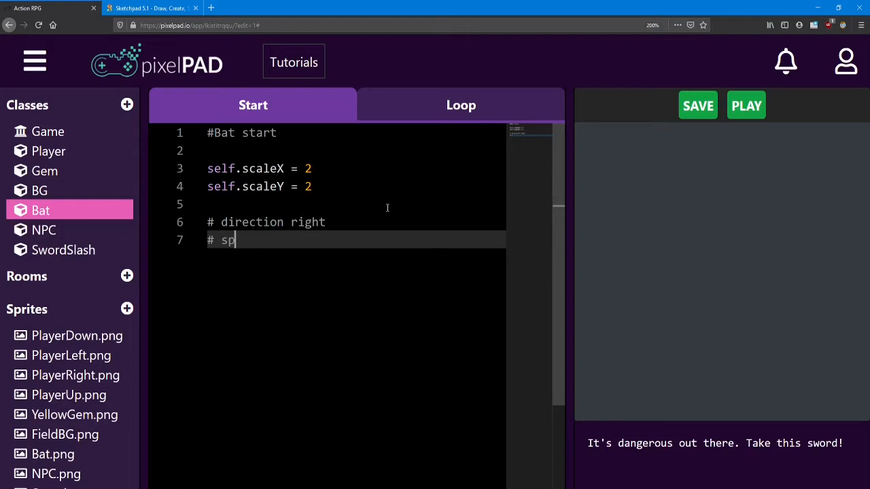
type("eed")
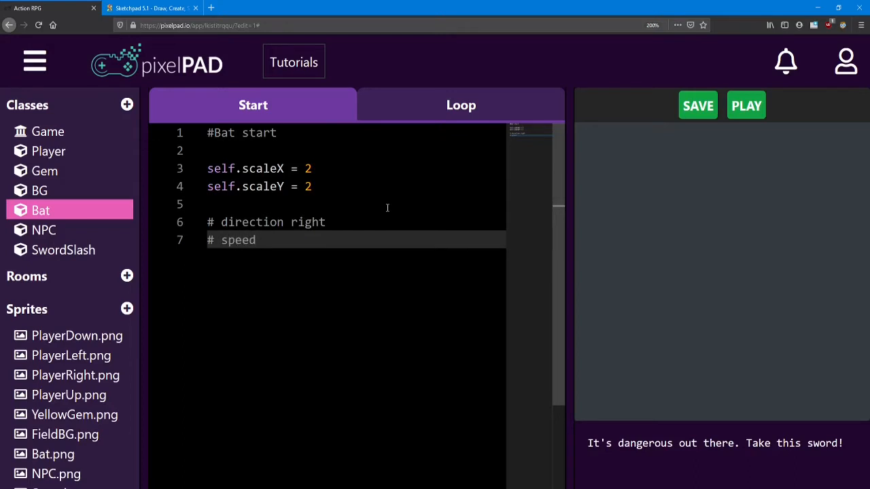
type("2")
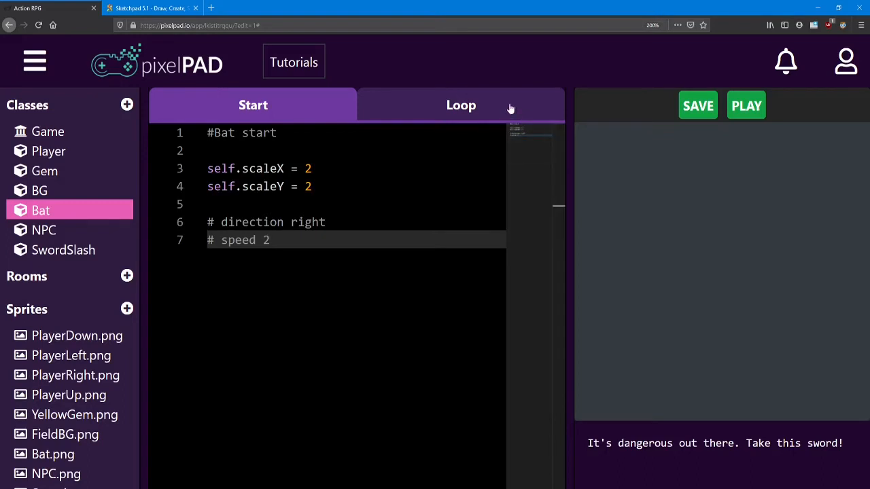
left_click(461, 104)
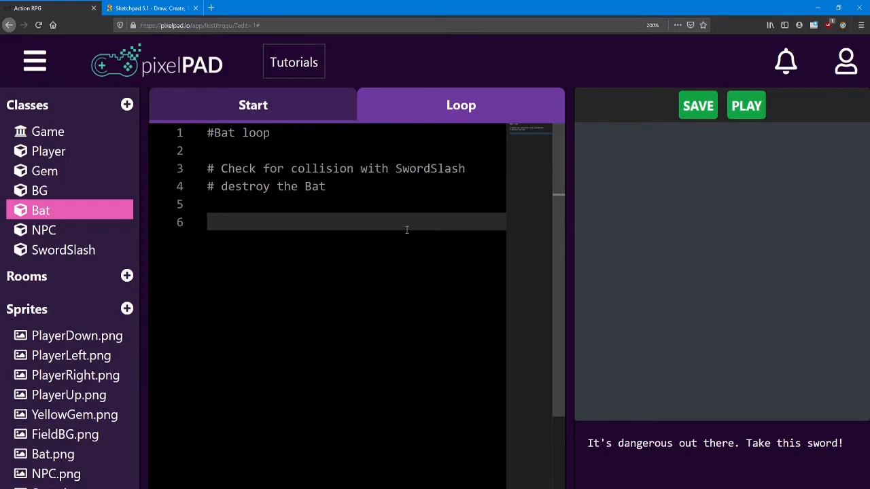
Step: Add Bat Loop comments '# check direction' and '# move in that direction'
type("# check direc")
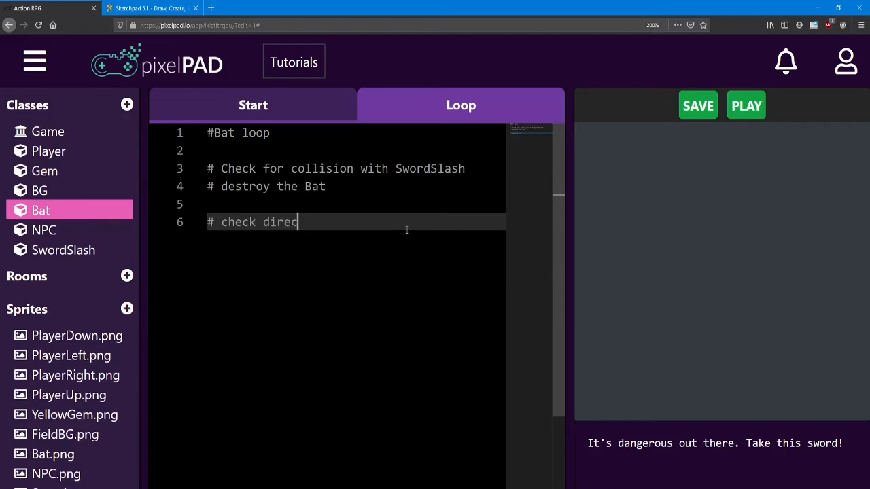
type("tion")
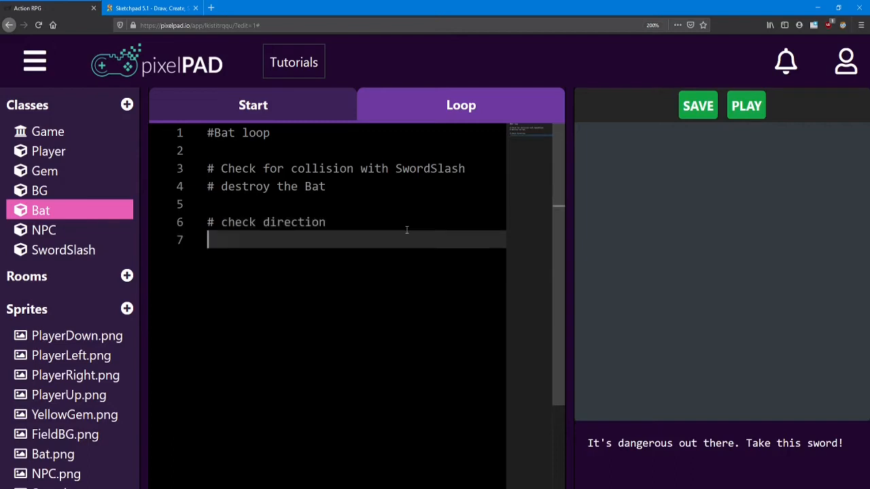
type("#")
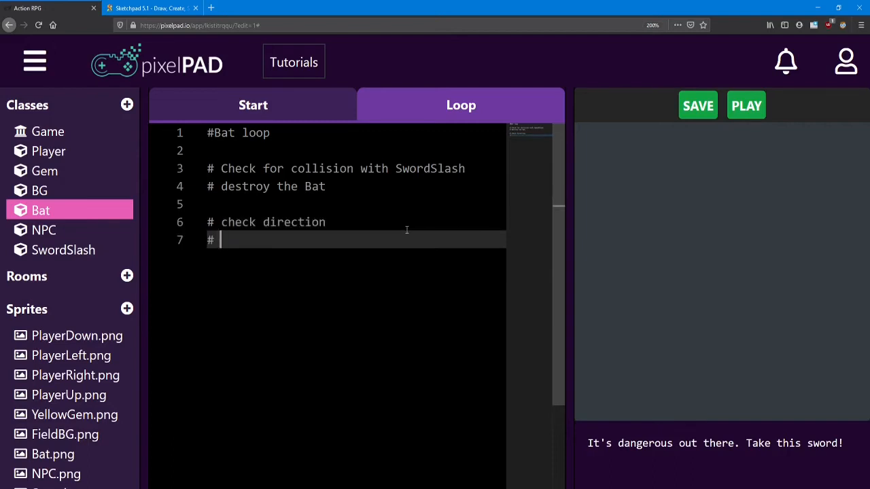
type("move in that di")
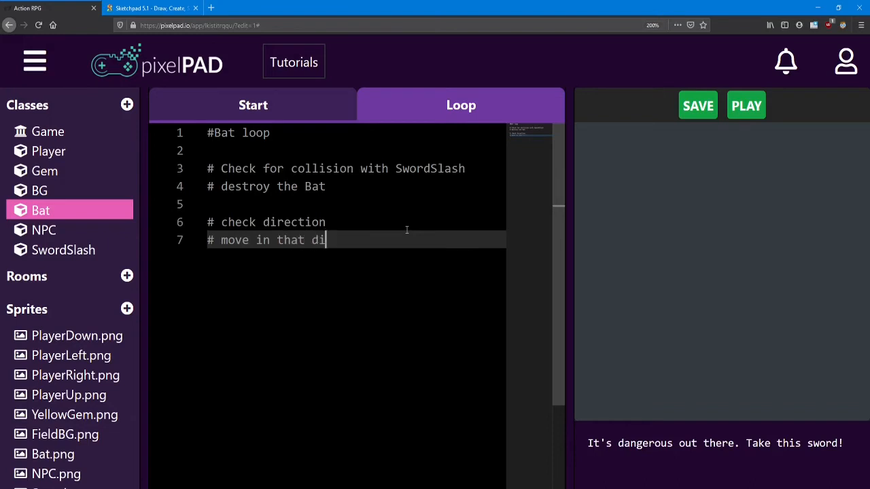
type("rection")
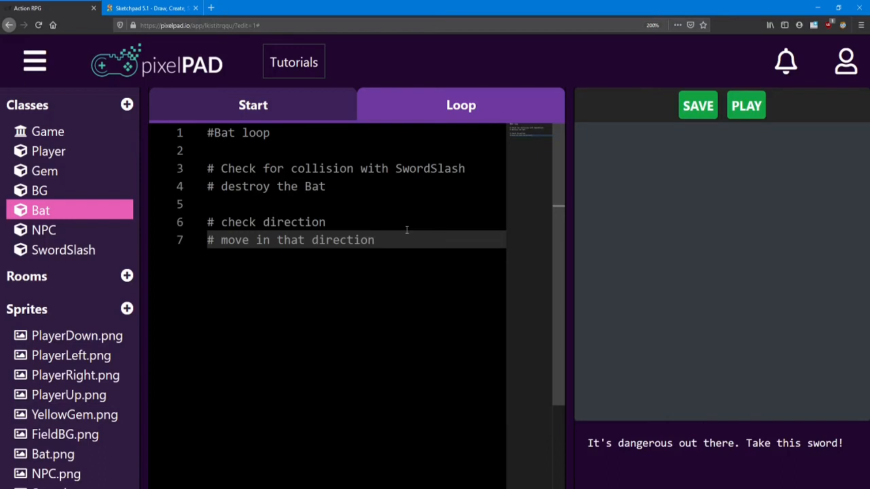
Step: Add the comment '# increase X or Y by 'speed' variable' below them
key("enter")
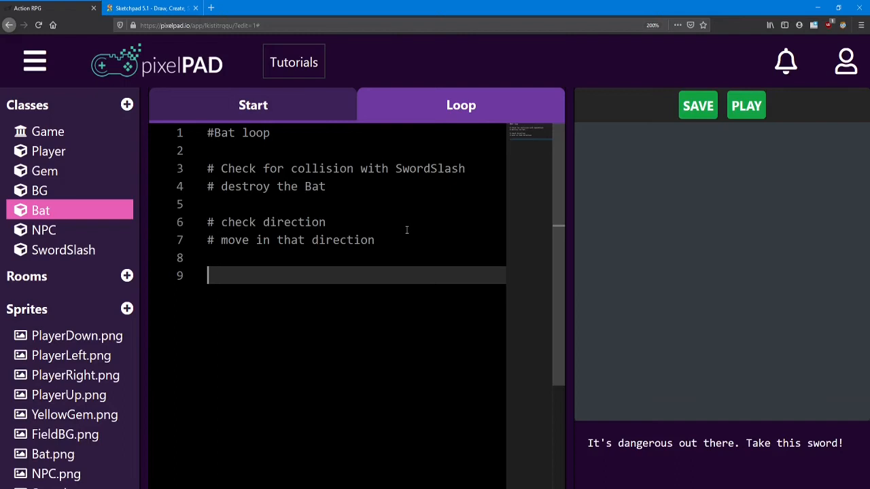
type("#")
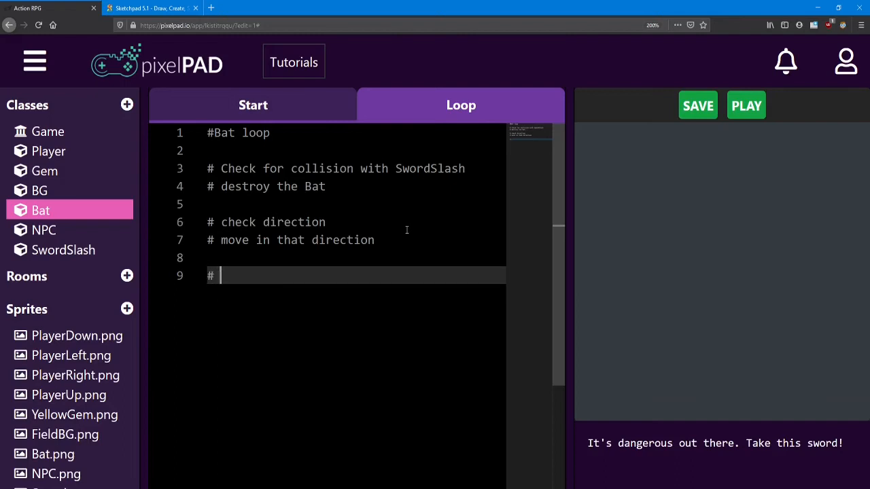
type("increase")
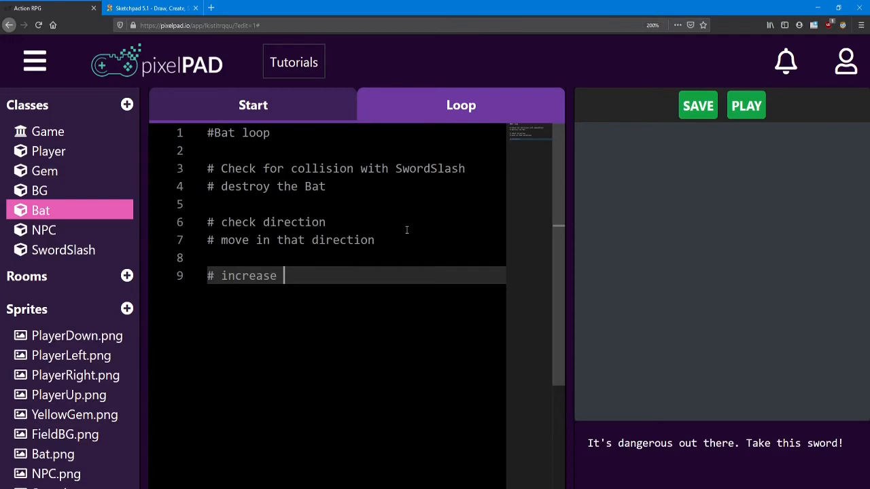
type("X or Y")
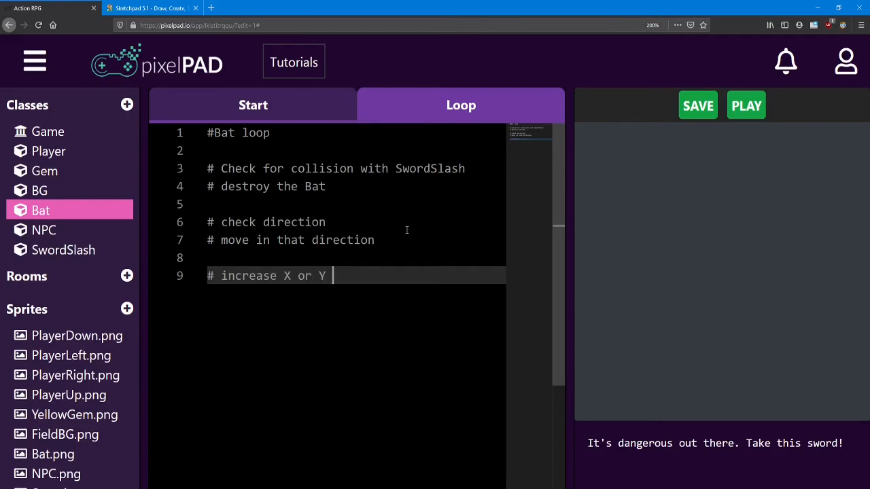
type("by 'speed'")
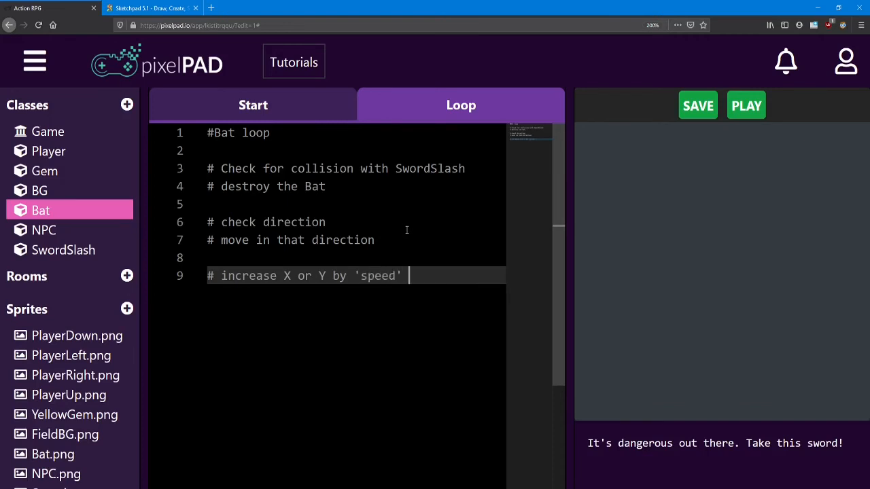
type("variable")
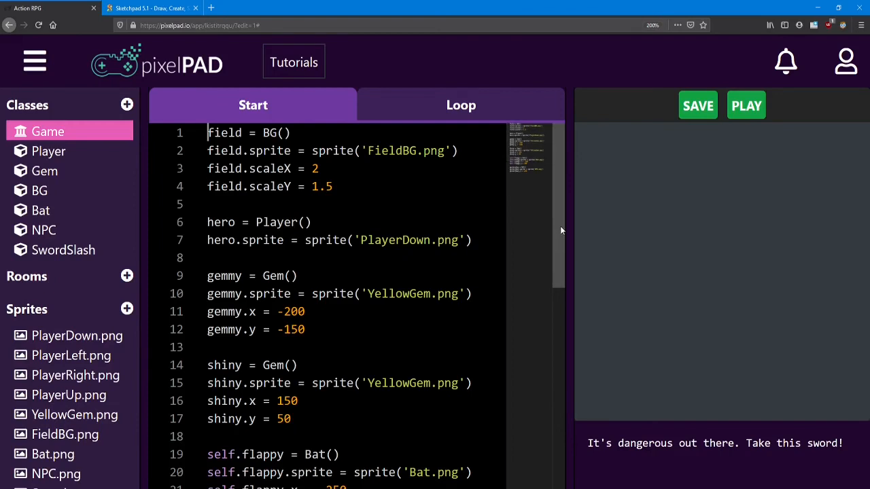
Step: End the Game Start code with a '# 2 more bats' note below the flappy bat setup
scroll("down", 3)
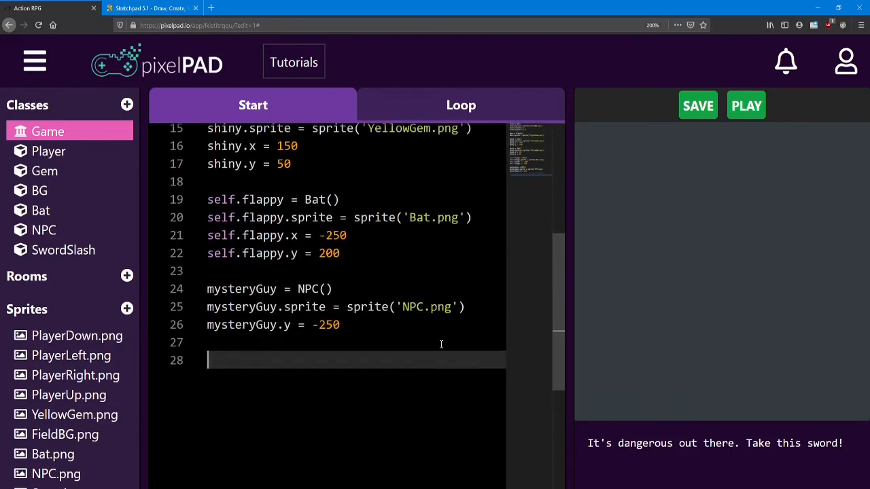
type("# 2 more bats")
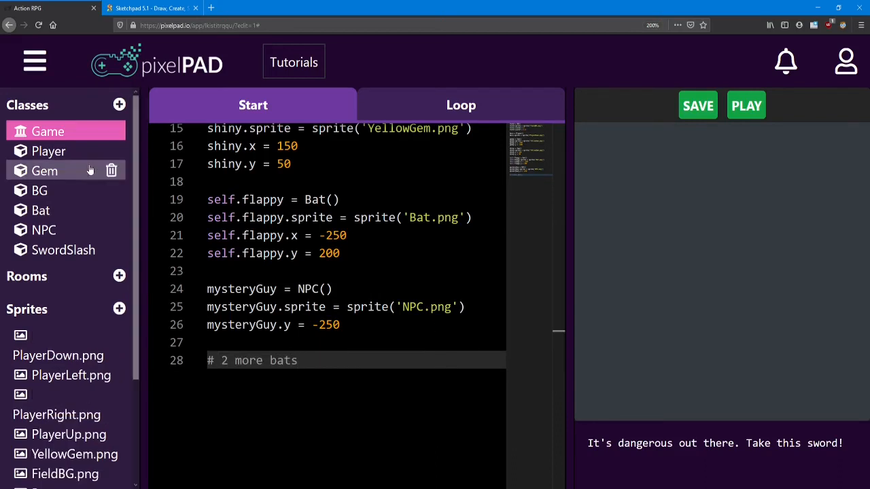
left_click(41, 209)
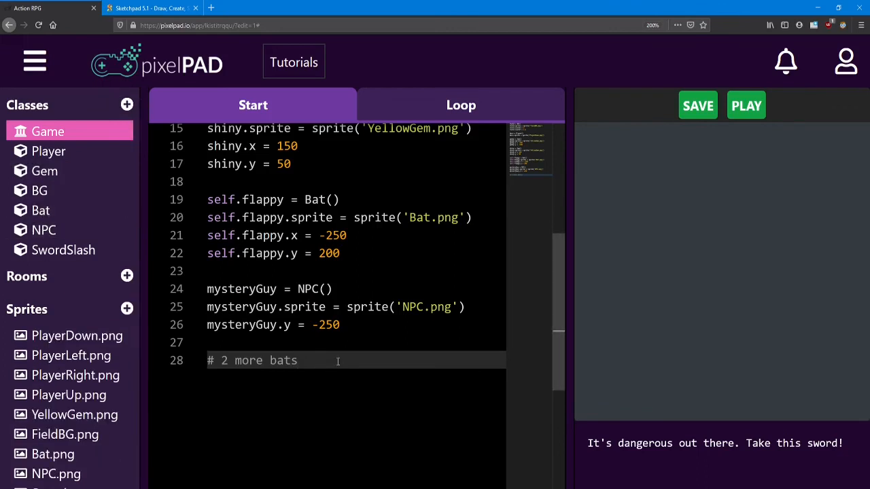
double_click(310, 217)
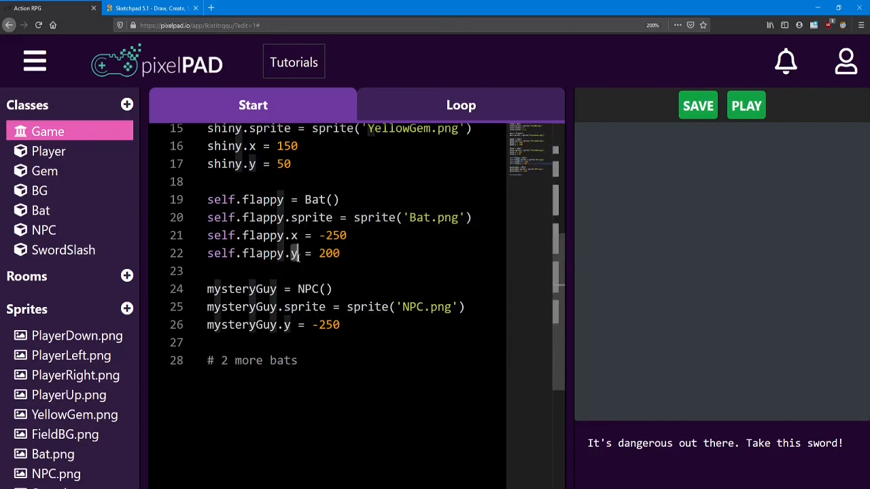
left_click(292, 252)
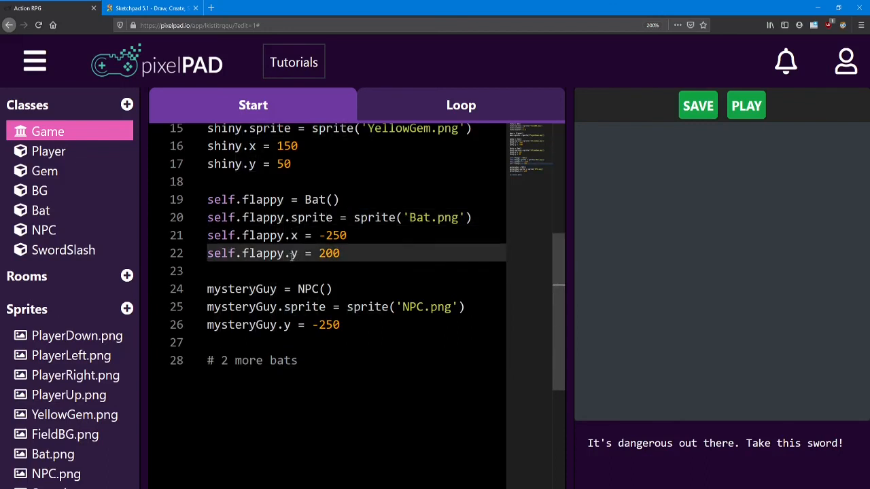